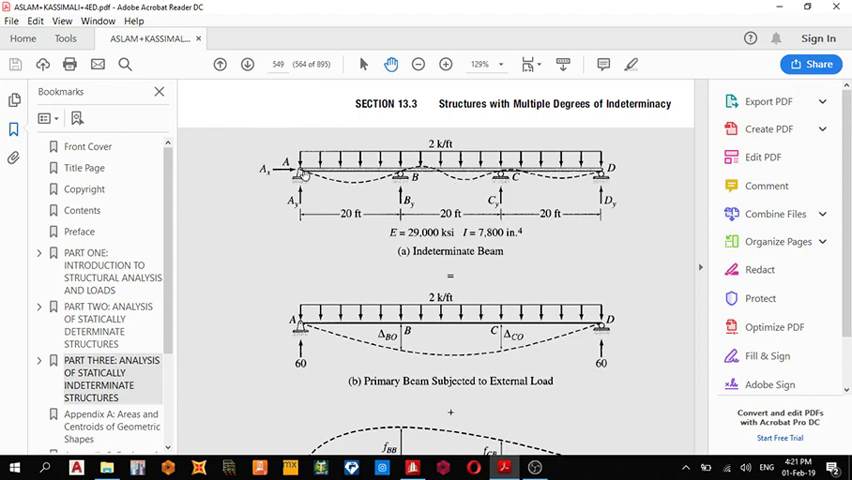
pyautogui.moveTo(462, 142)
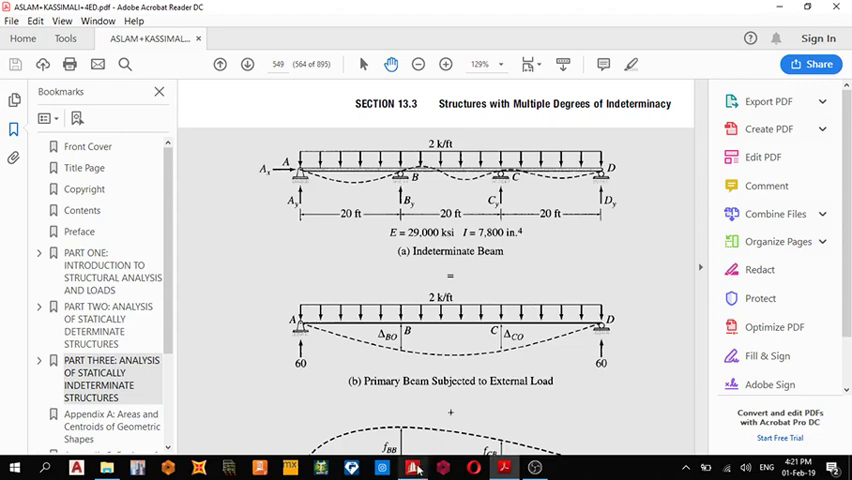
# Create a new analytical model named Structure2 using English units
pyautogui.click(412, 467)
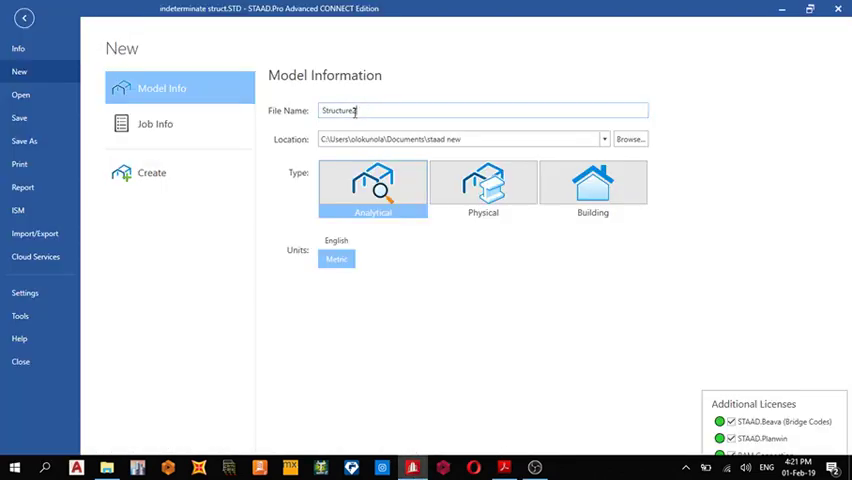
pyautogui.doubleClick(337, 110)
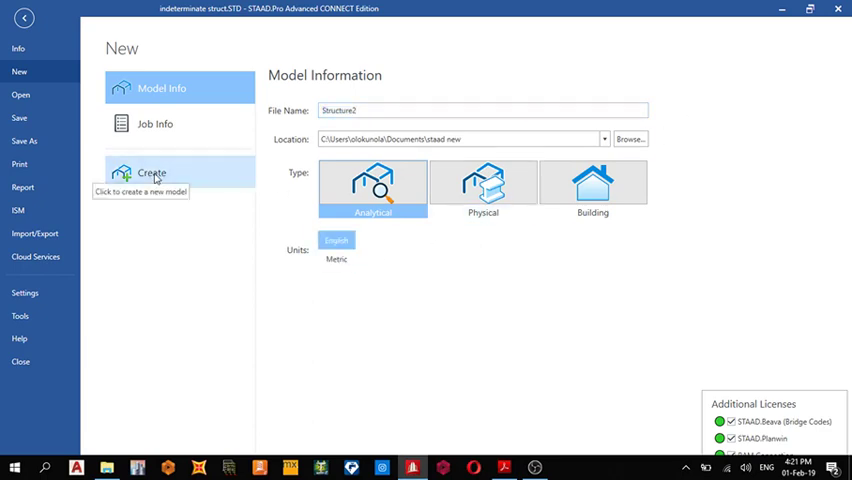
pyautogui.click(152, 180)
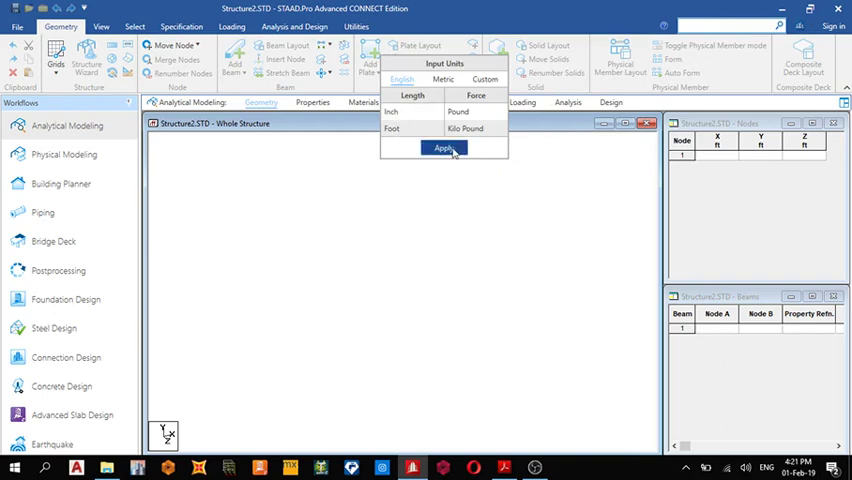
# Apply Foot/Kilo Pound units and snap node 1 at the grid origin (0, 0, 0)
pyautogui.click(444, 148)
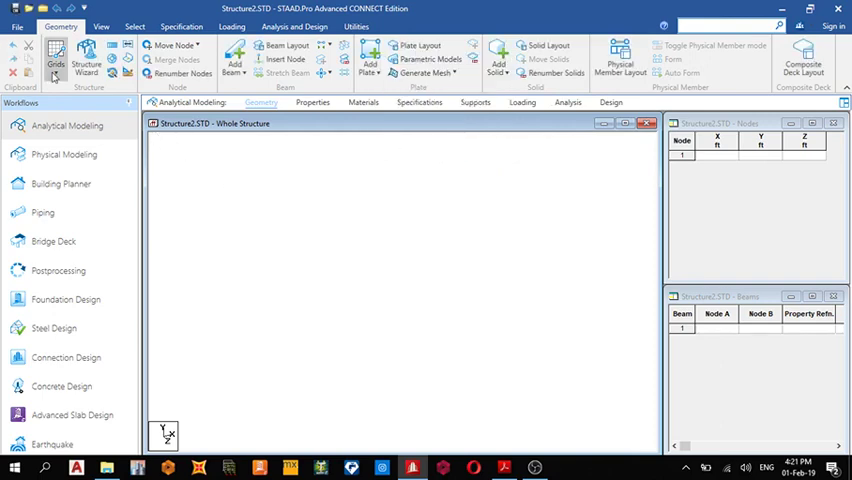
pyautogui.click(56, 57)
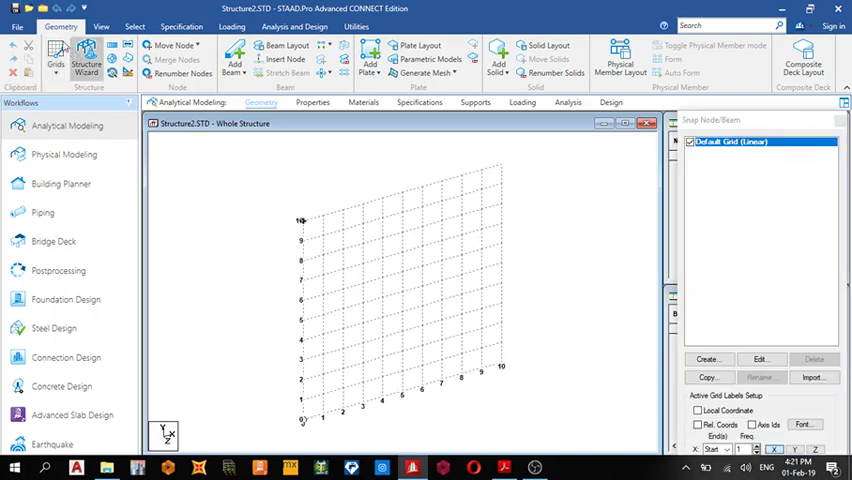
pyautogui.click(101, 27)
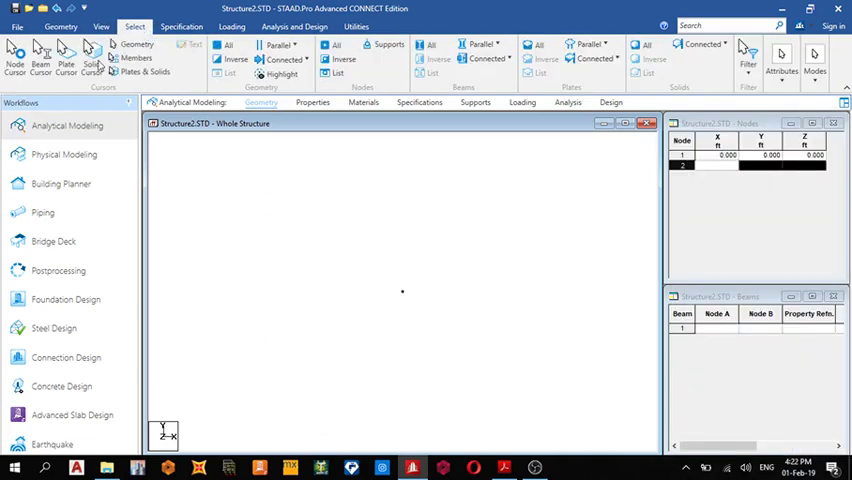
pyautogui.moveTo(307, 261)
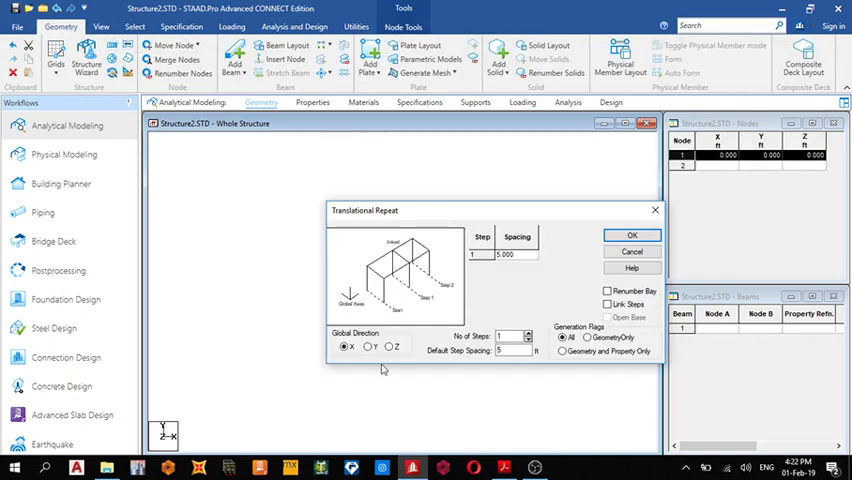
# Repeat node 1 three times at 20 ft along global X to form three spans
pyautogui.click(513, 351)
pyautogui.write('20')
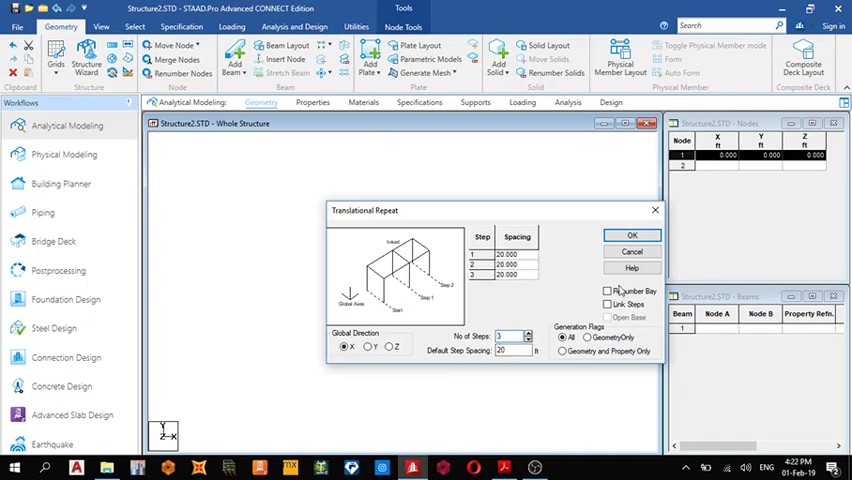
pyautogui.click(631, 235)
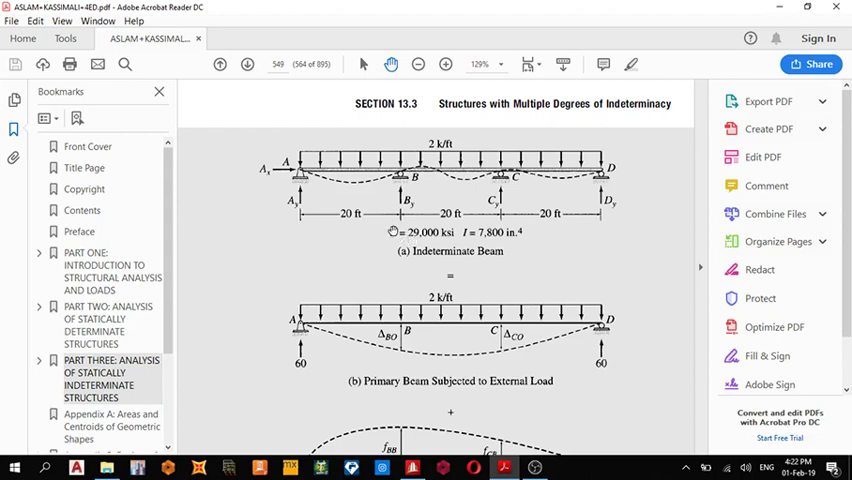
pyautogui.moveTo(680, 238)
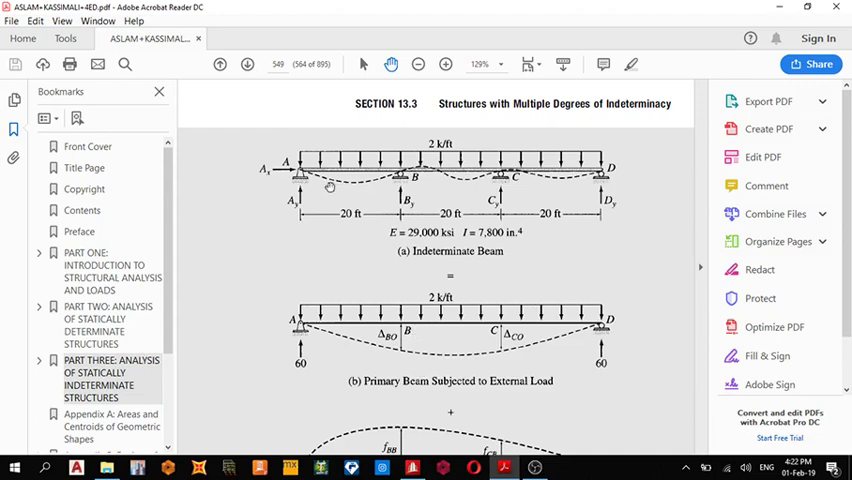
pyautogui.moveTo(441, 210)
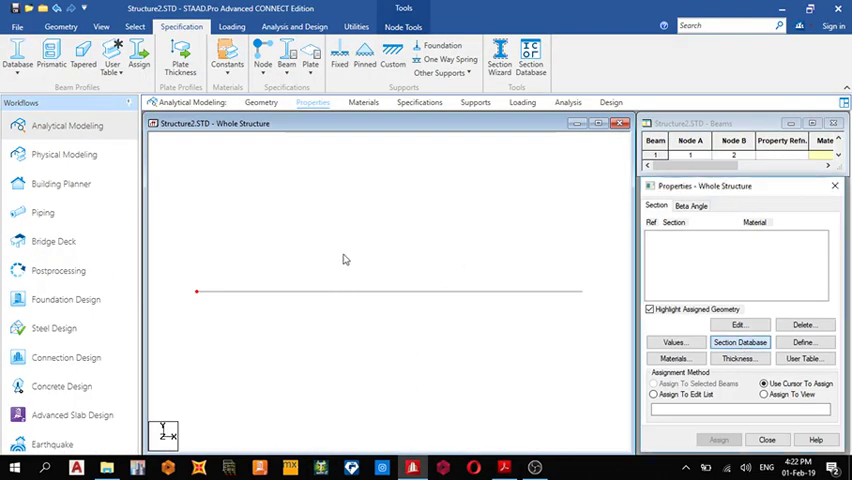
pyautogui.moveTo(390, 200)
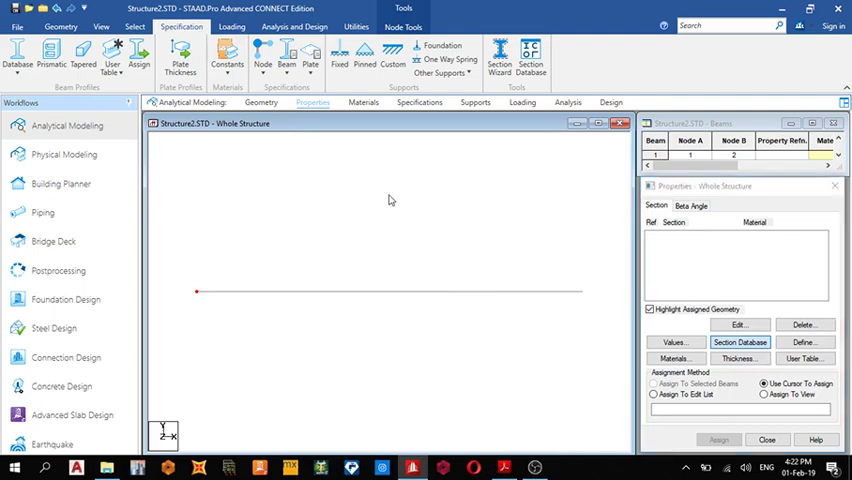
# Add the British UB406X178X85 section and assign it to all beams in view
pyautogui.click(739, 342)
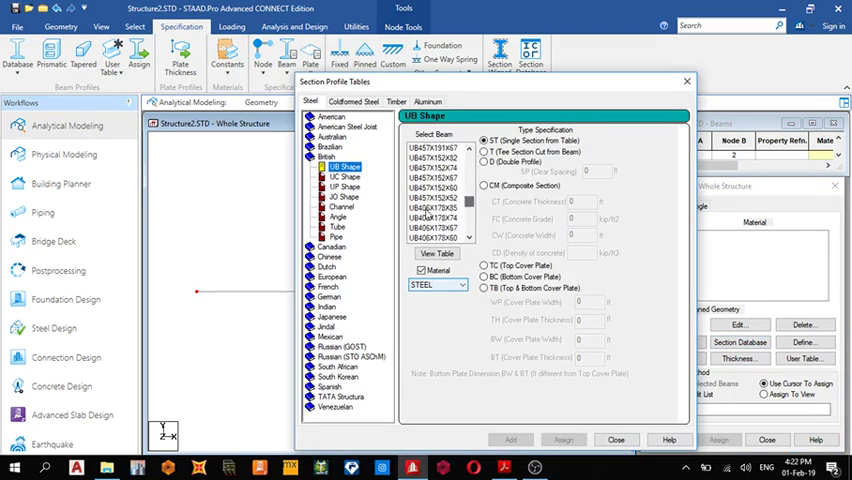
pyautogui.click(431, 211)
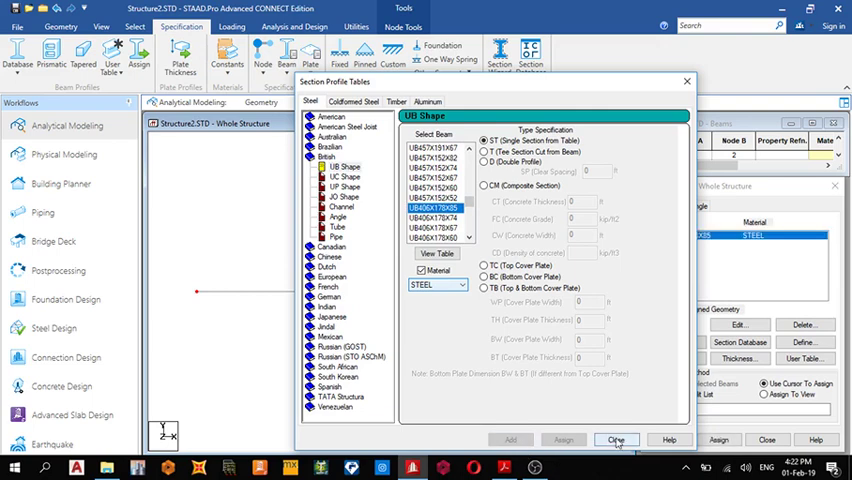
pyautogui.click(615, 440)
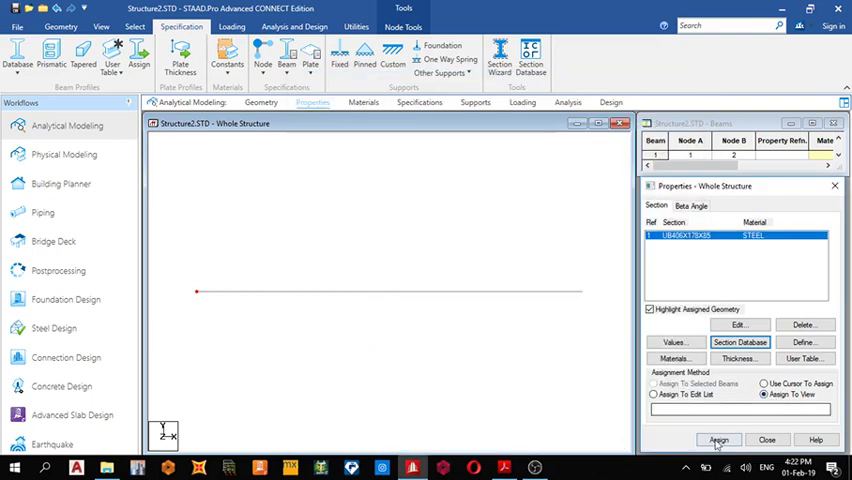
pyautogui.click(719, 440)
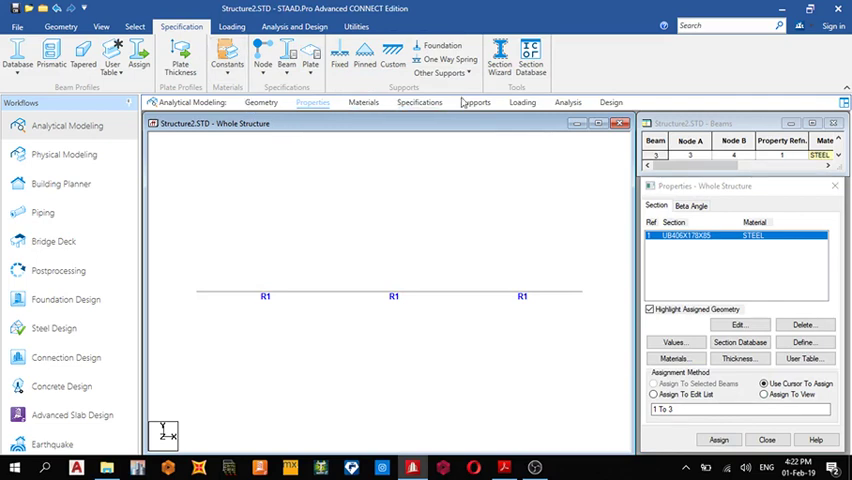
pyautogui.click(475, 102)
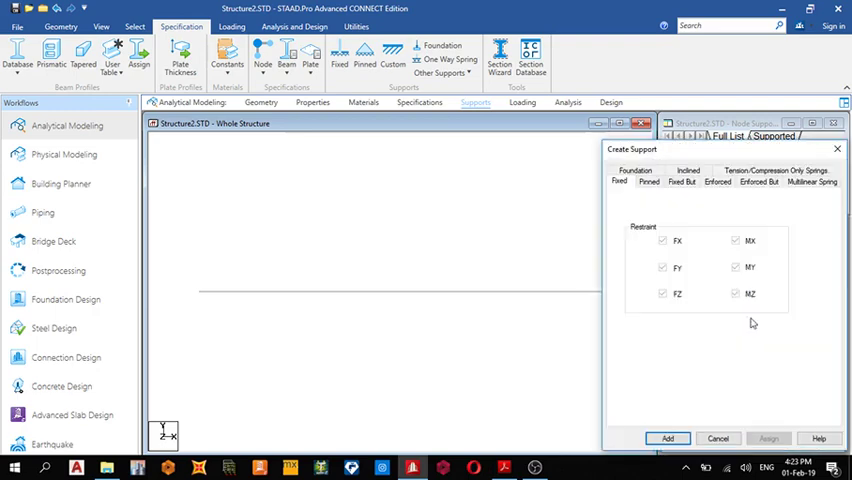
# Create a fixed support released in FX, FZ and MZ
pyautogui.click(682, 182)
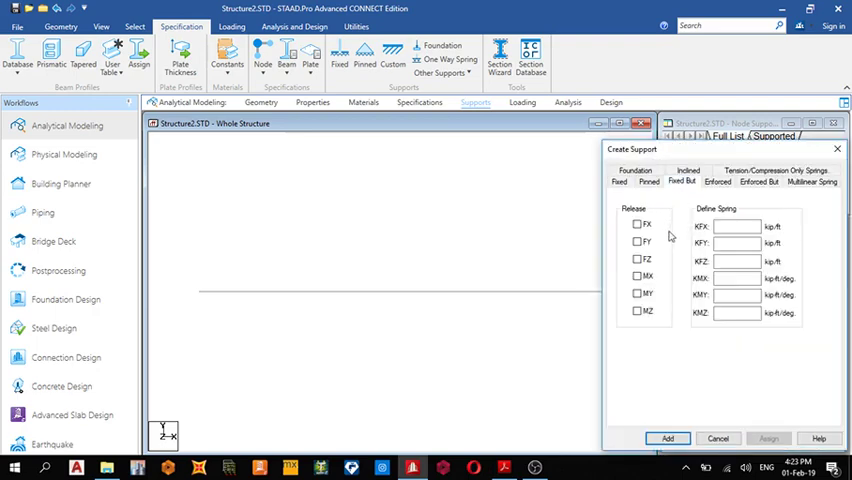
pyautogui.click(637, 224)
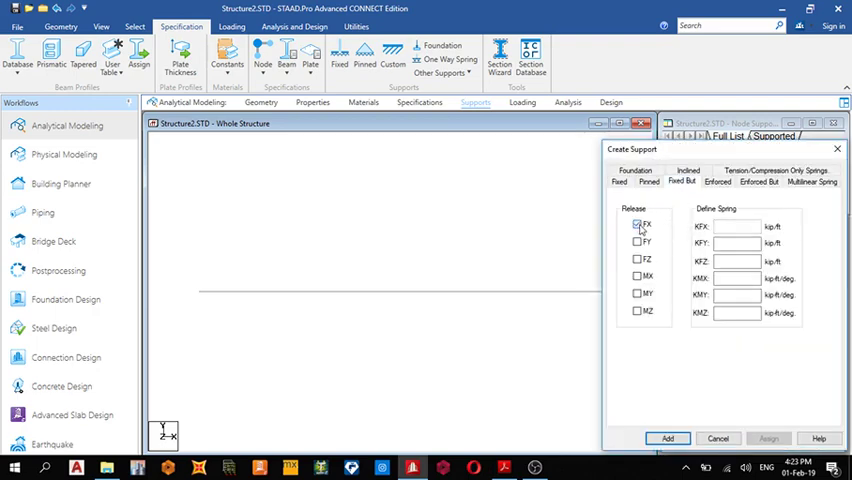
pyautogui.click(637, 259)
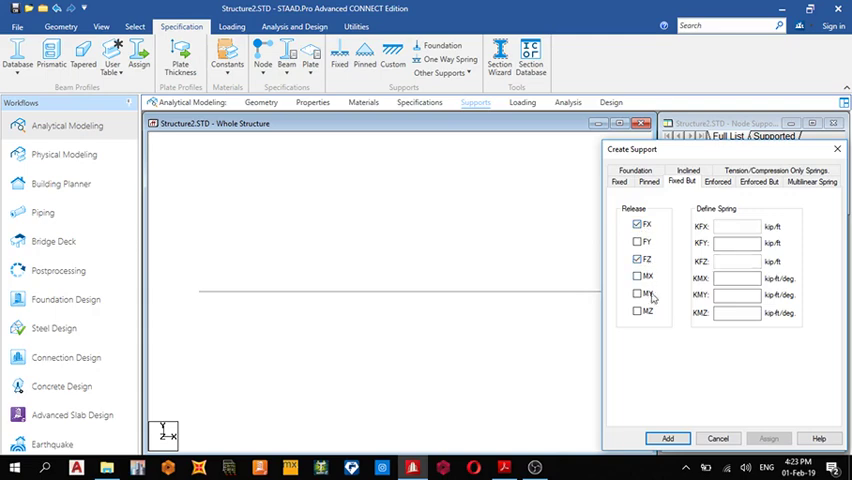
pyautogui.click(637, 310)
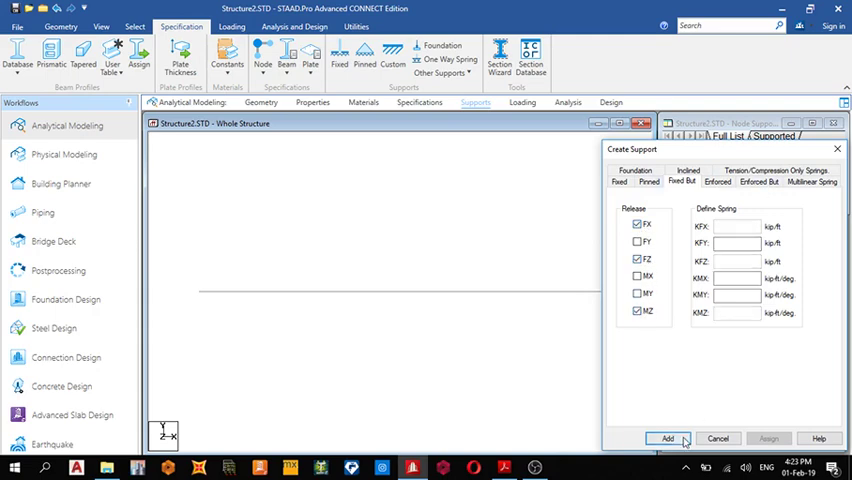
pyautogui.click(667, 438)
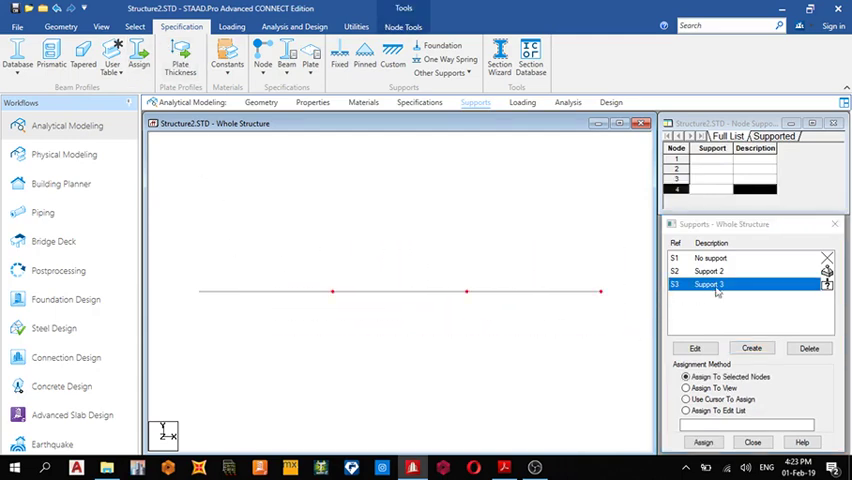
# Assign Support 3 to nodes 2–4 and Support 2 to node 1
pyautogui.click(703, 442)
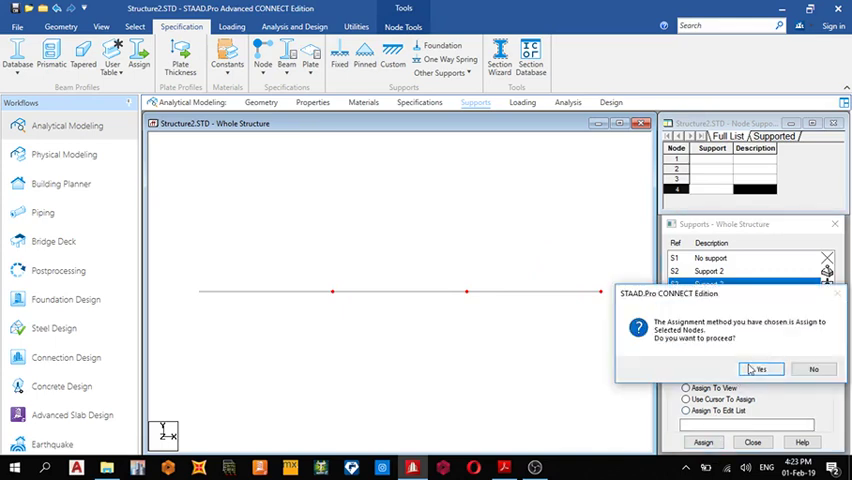
pyautogui.click(760, 369)
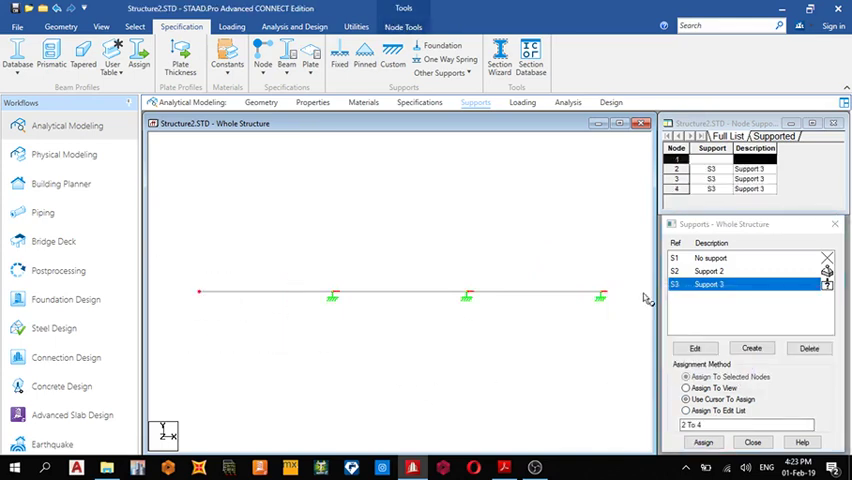
pyautogui.click(709, 271)
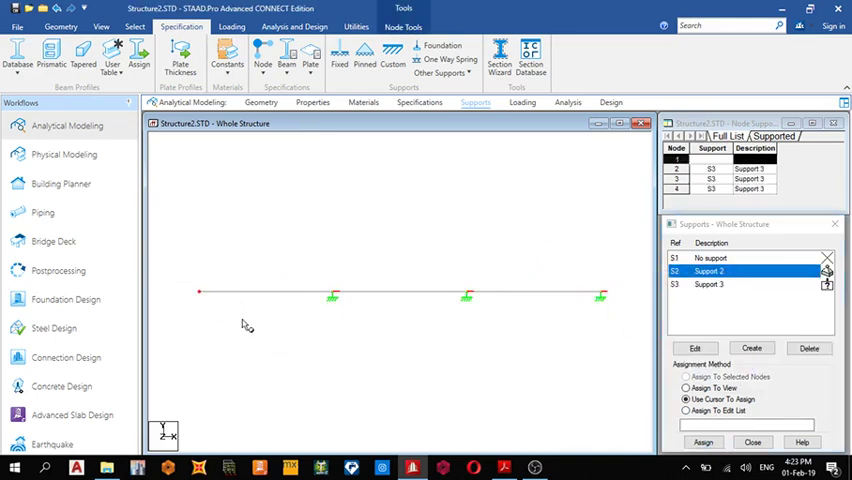
pyautogui.click(703, 441)
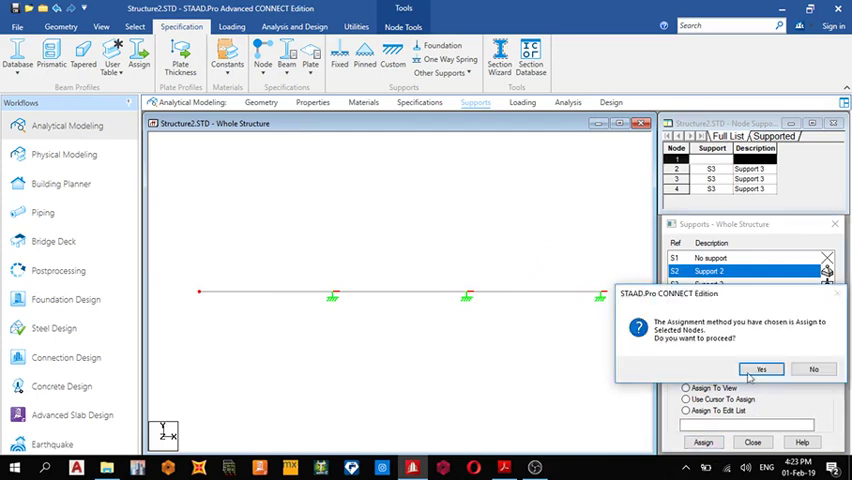
pyautogui.click(761, 369)
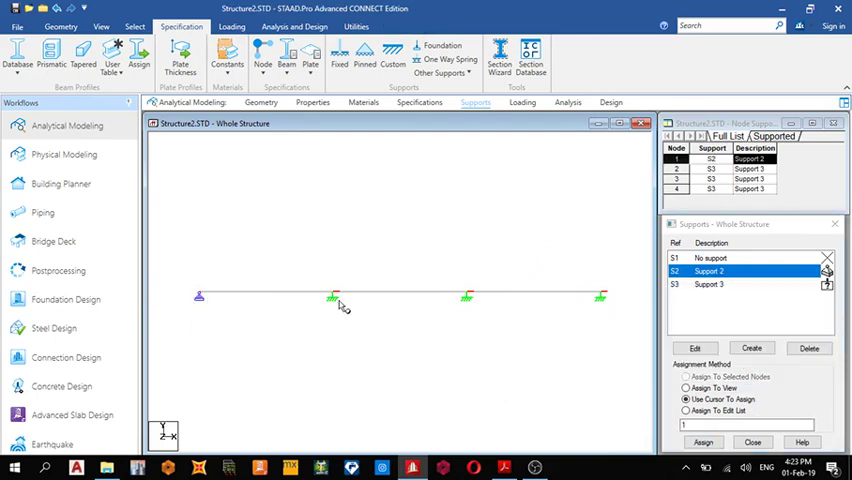
pyautogui.moveTo(430, 234)
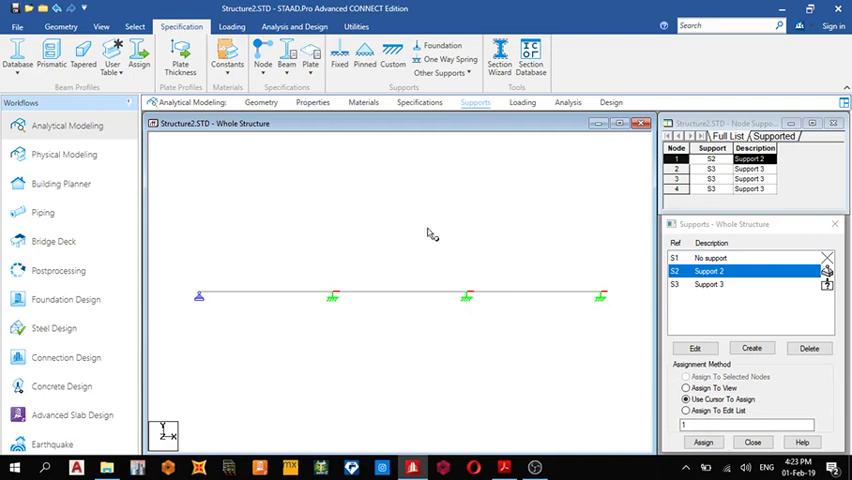
pyautogui.moveTo(390, 177)
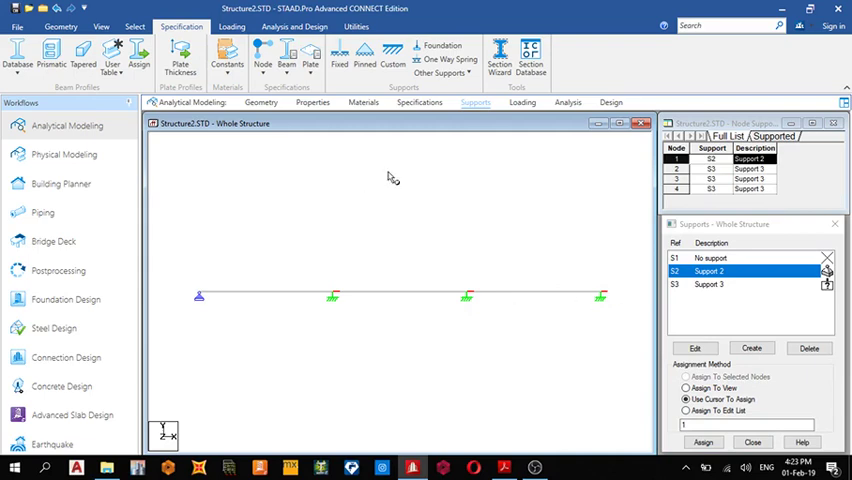
# Add primary load case LOAD CASE 1 and expand its Member Load options
pyautogui.click(522, 103)
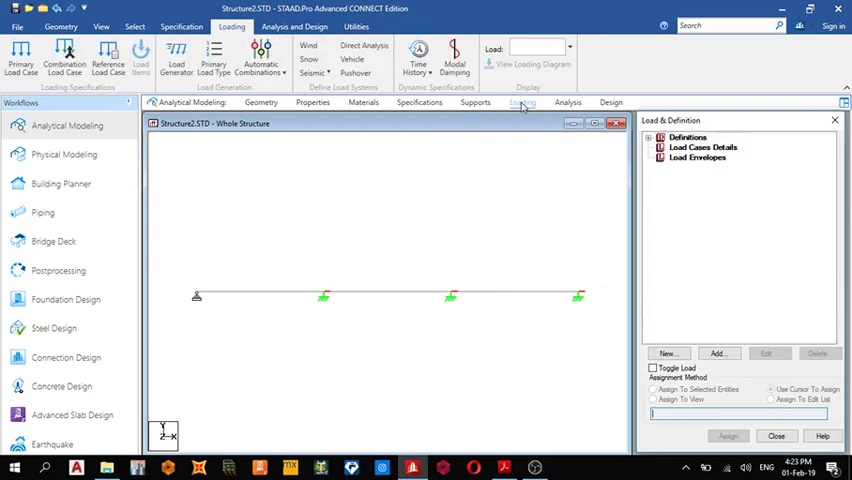
pyautogui.click(702, 147)
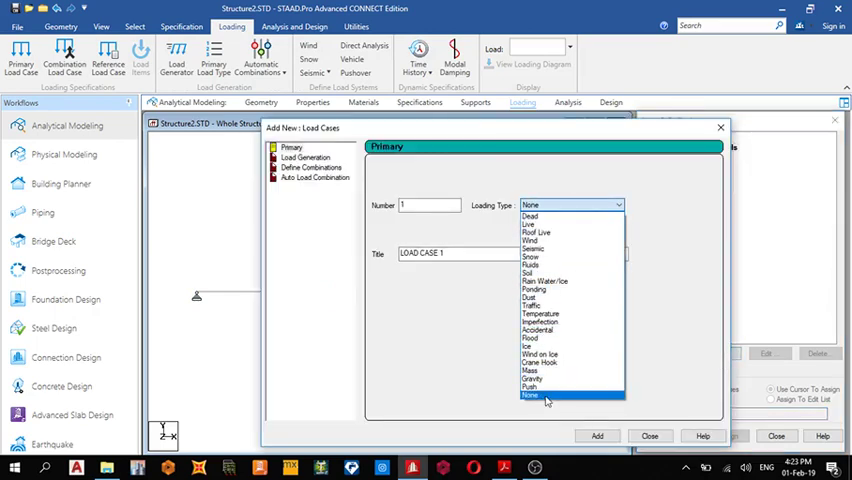
pyautogui.click(597, 435)
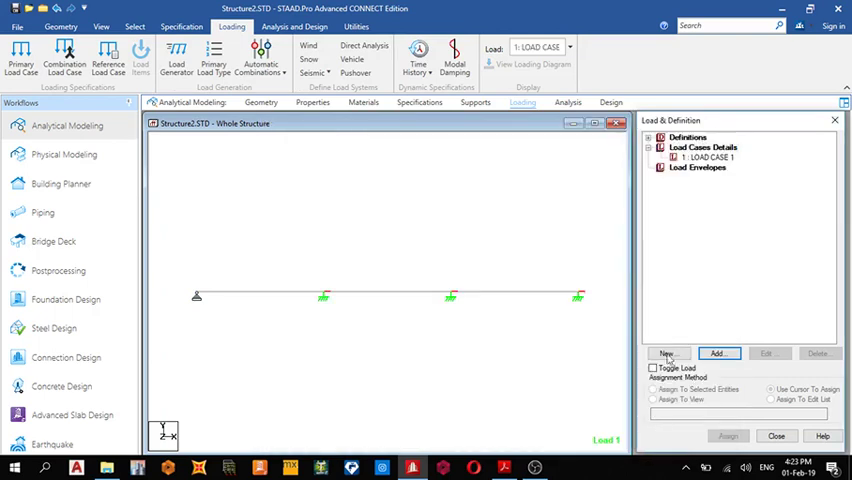
pyautogui.click(707, 157)
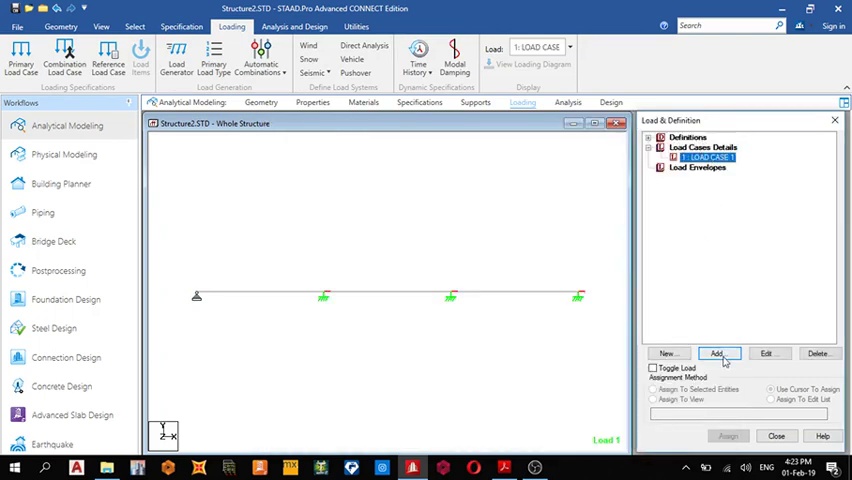
pyautogui.click(718, 353)
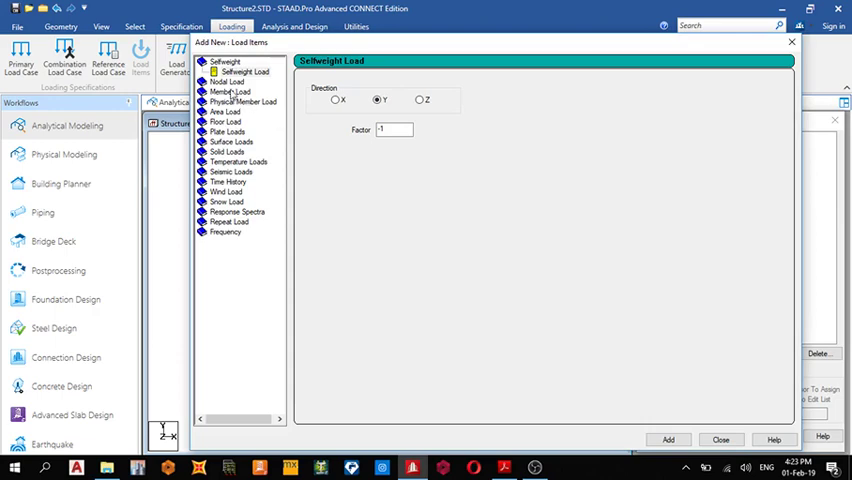
pyautogui.click(243, 91)
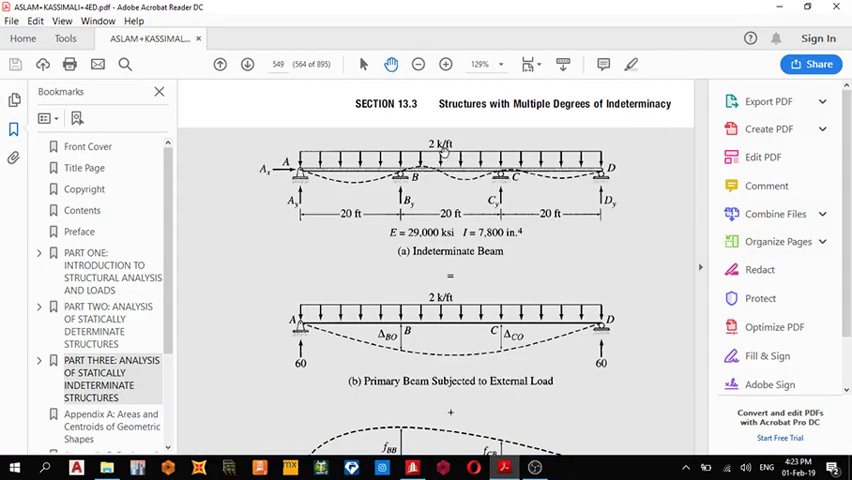
pyautogui.moveTo(472, 405)
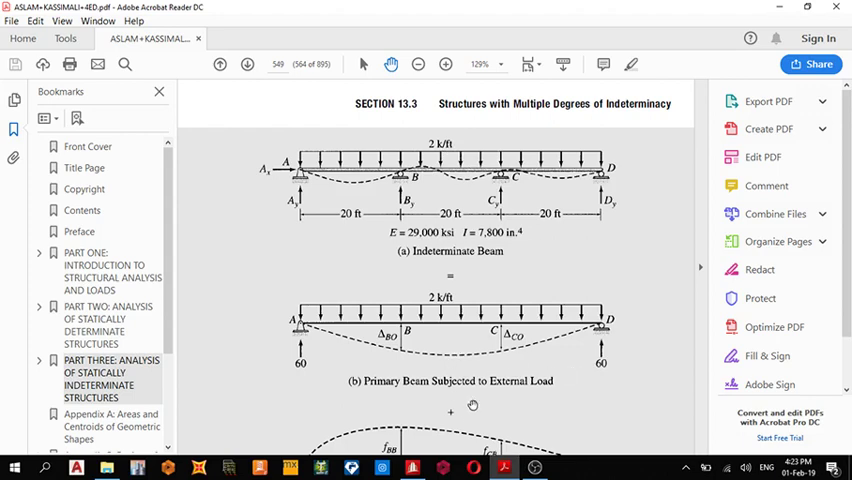
pyautogui.moveTo(412, 467)
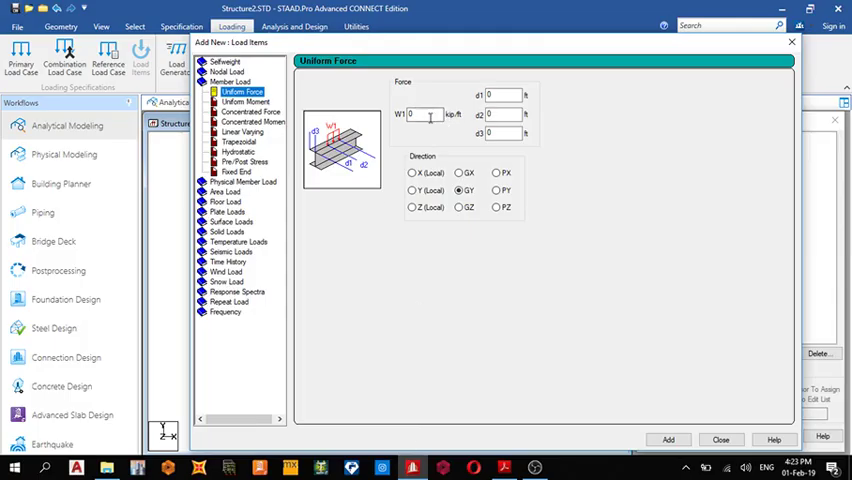
# Assign a −2 kip/ft GY uniform force to beams 1 to 3
pyautogui.write('2')
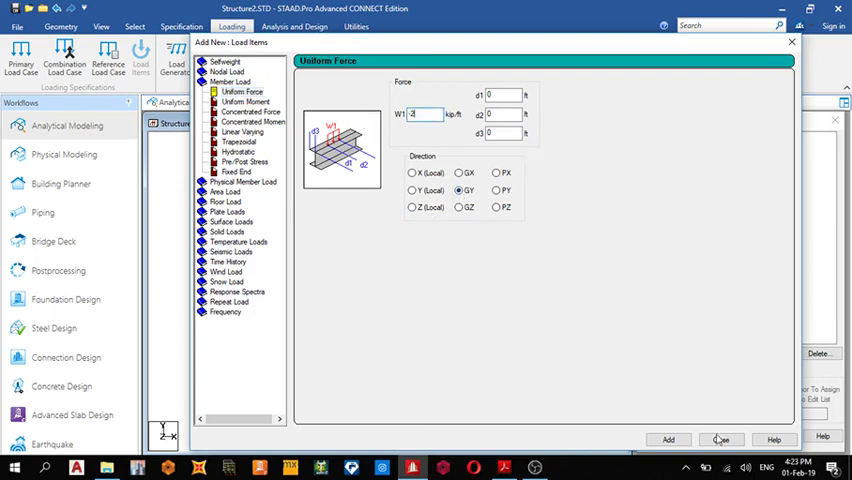
pyautogui.click(721, 439)
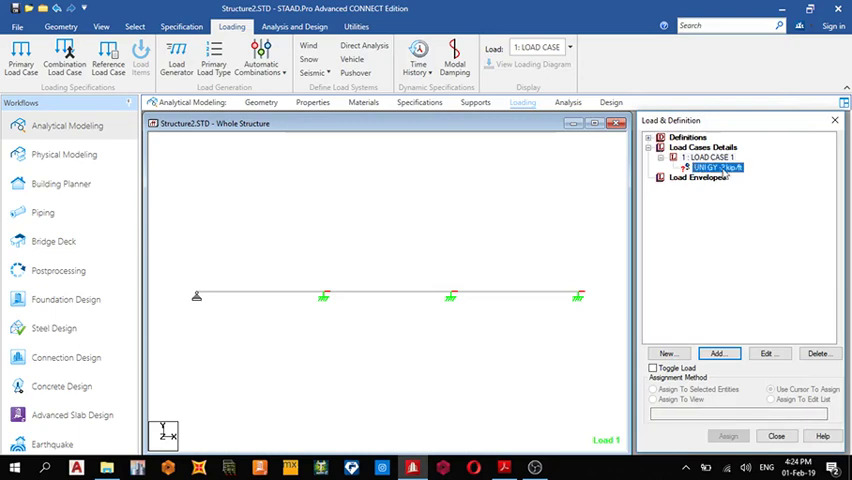
pyautogui.click(727, 436)
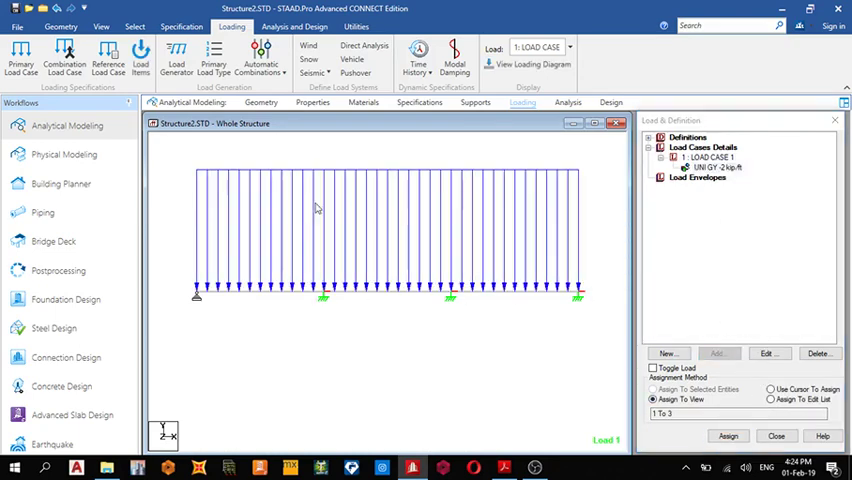
pyautogui.click(294, 26)
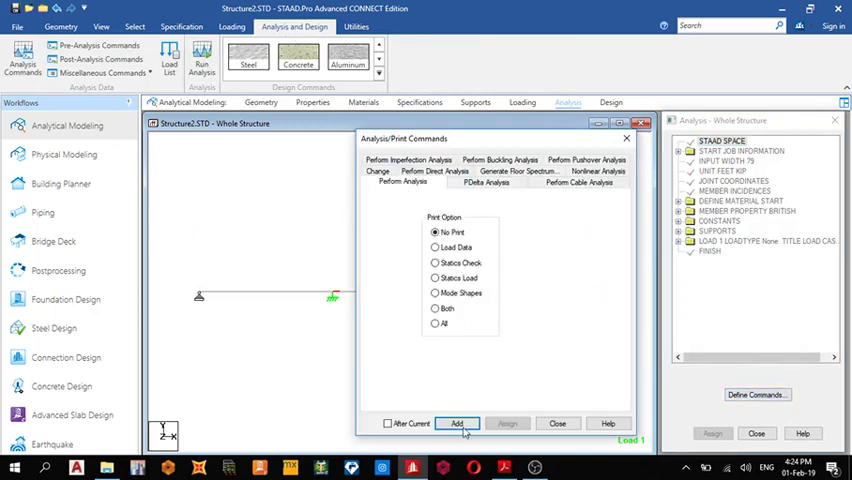
# Add Perform Analysis (No Print), run it, and choose to enter post-processing
pyautogui.click(456, 423)
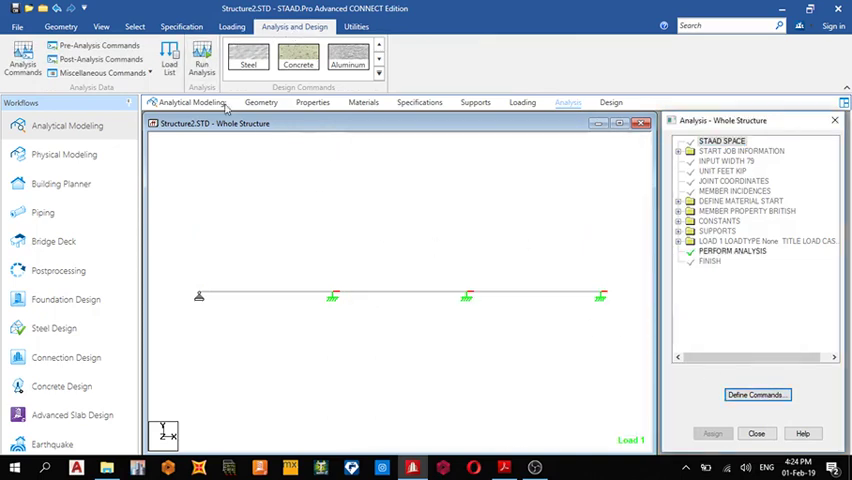
pyautogui.click(201, 60)
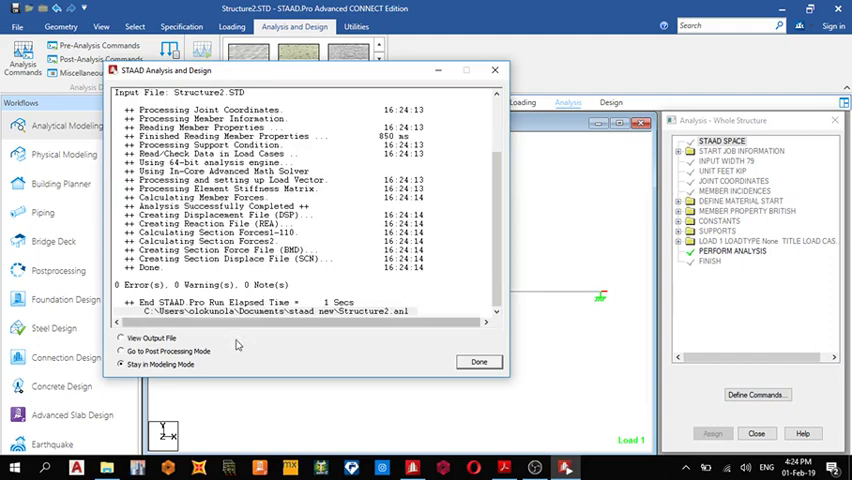
pyautogui.click(121, 351)
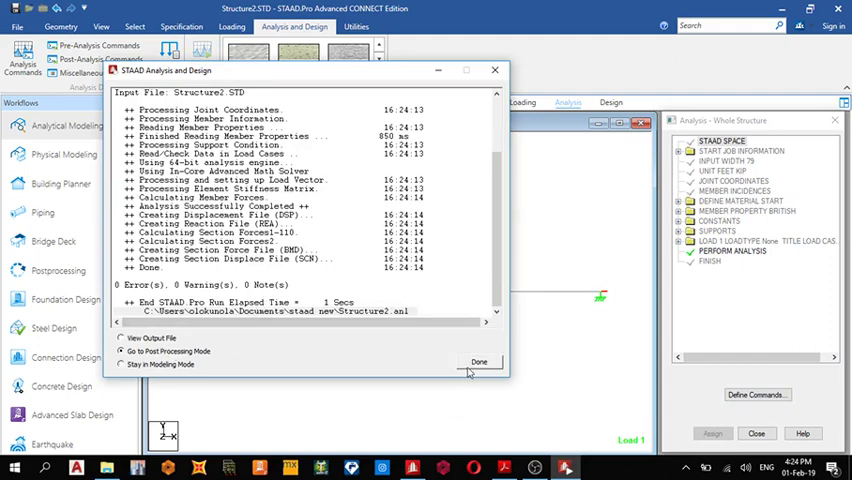
# Enter Postprocessing mode and display the Reactions tab for LOAD CASE 1
pyautogui.click(478, 362)
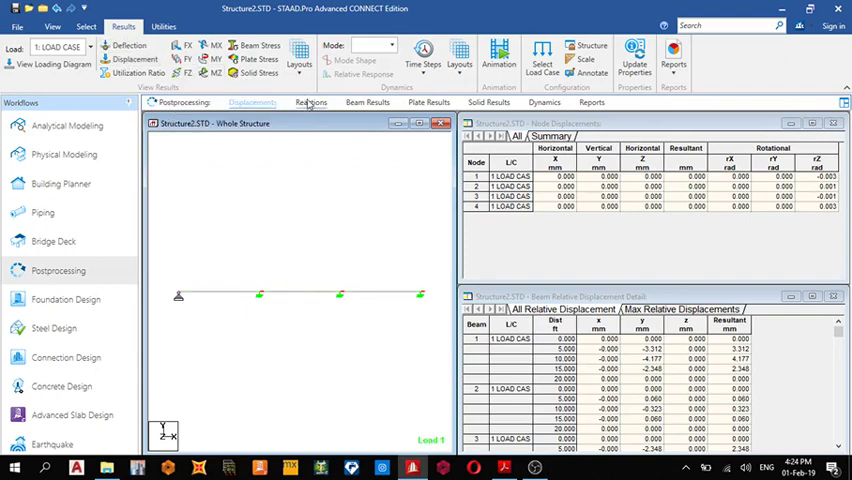
pyautogui.click(311, 102)
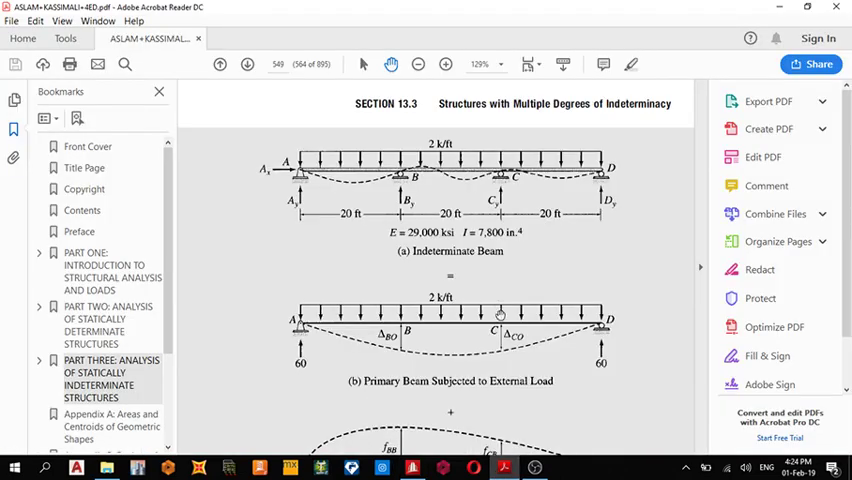
# Scroll the PDF to figure (e) showing reactions of 16, 44, 44 and 16 k
pyautogui.scroll(-3)
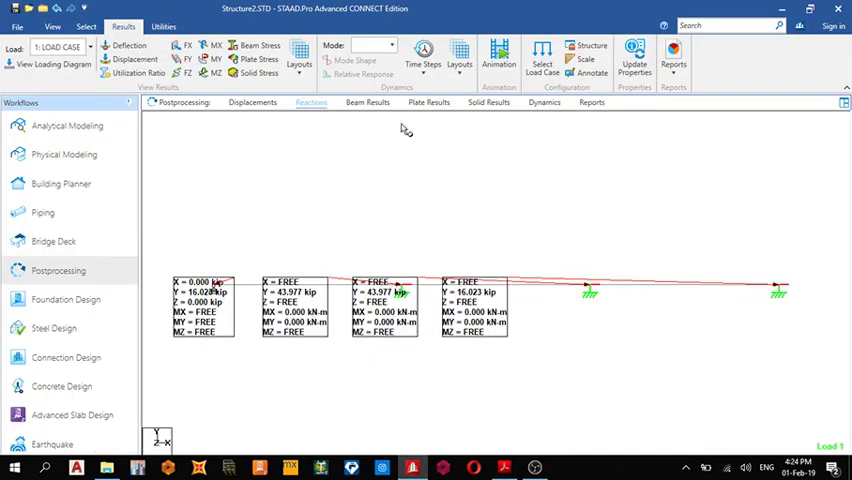
pyautogui.moveTo(213, 118)
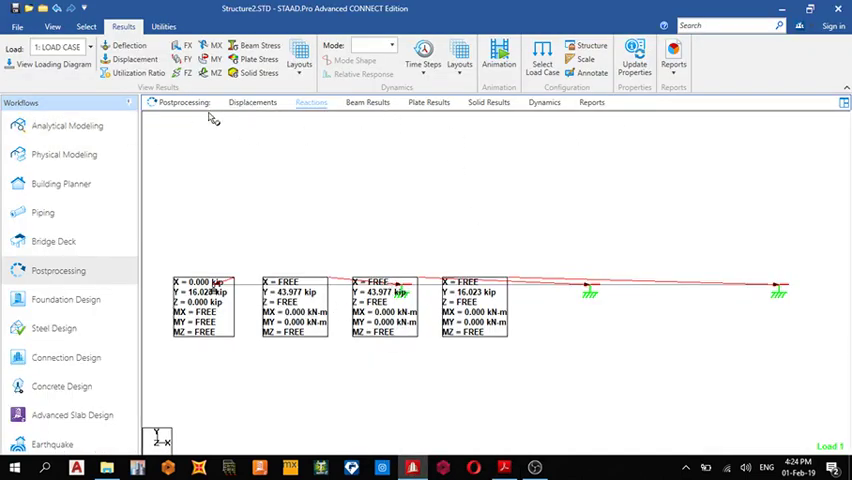
pyautogui.click(252, 102)
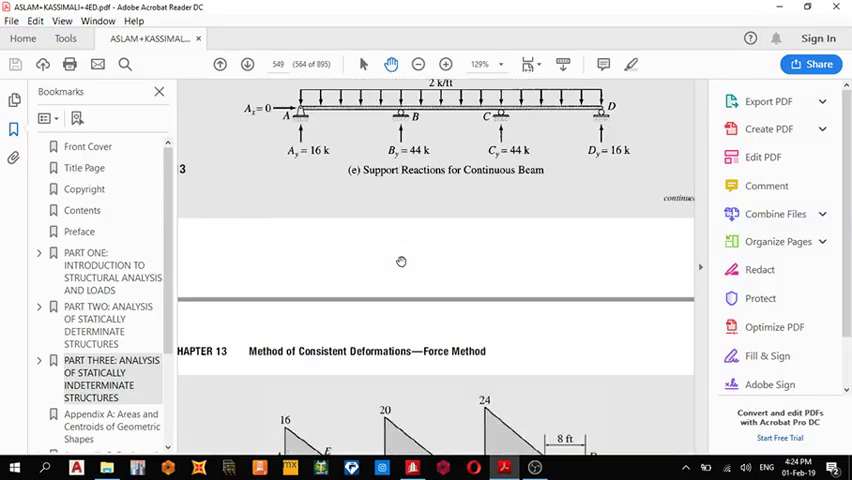
pyautogui.scroll(-3)
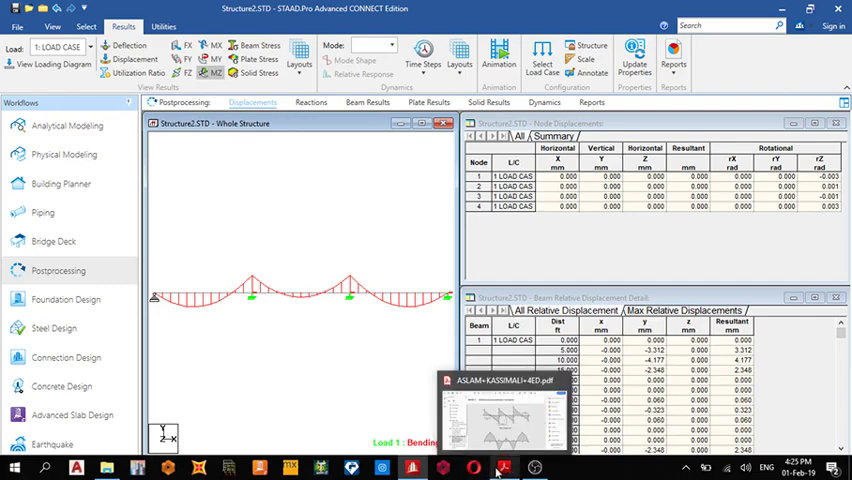
pyautogui.click(504, 467)
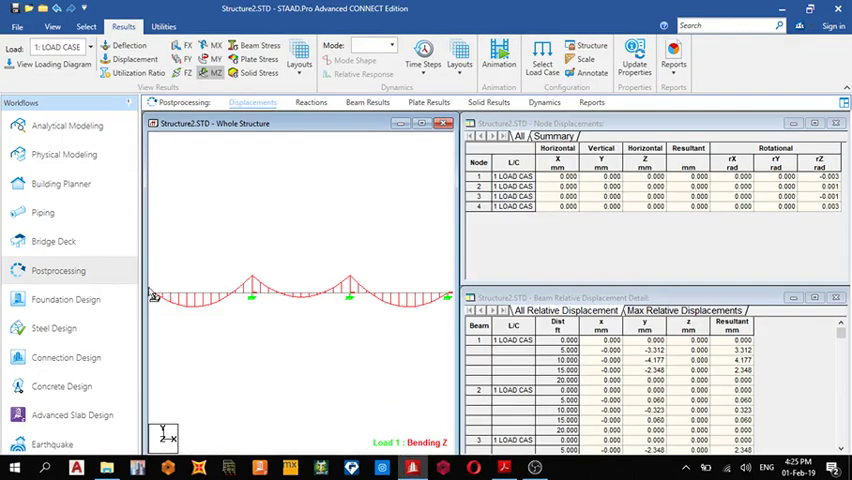
pyautogui.moveTo(370, 268)
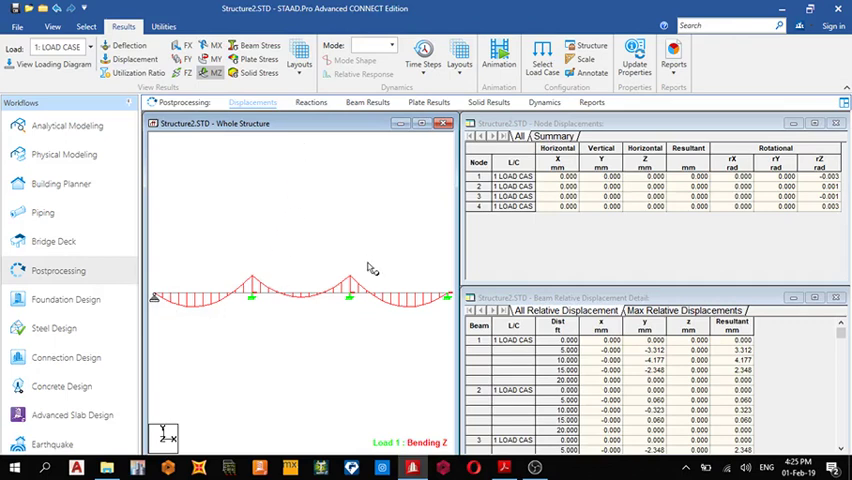
pyautogui.moveTo(303, 231)
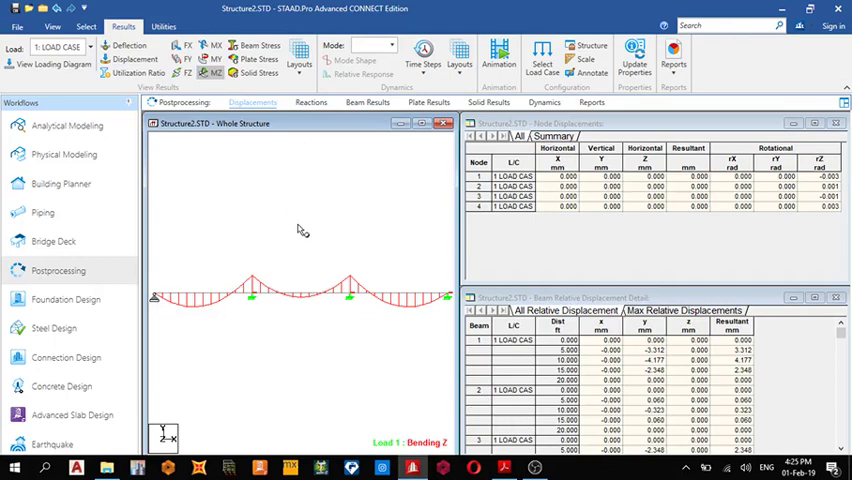